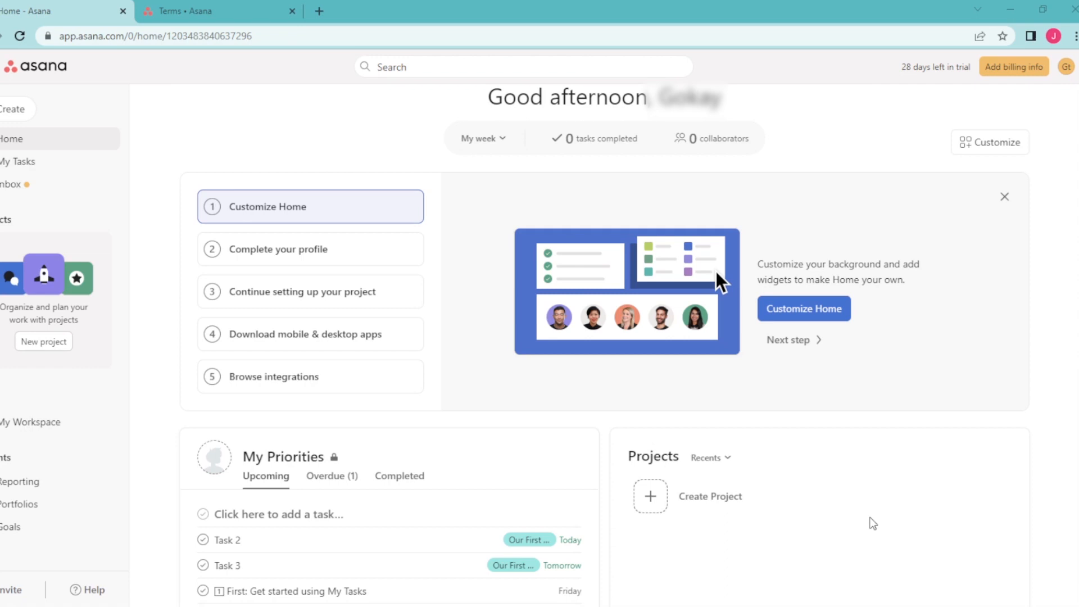
mouse_move(795, 424)
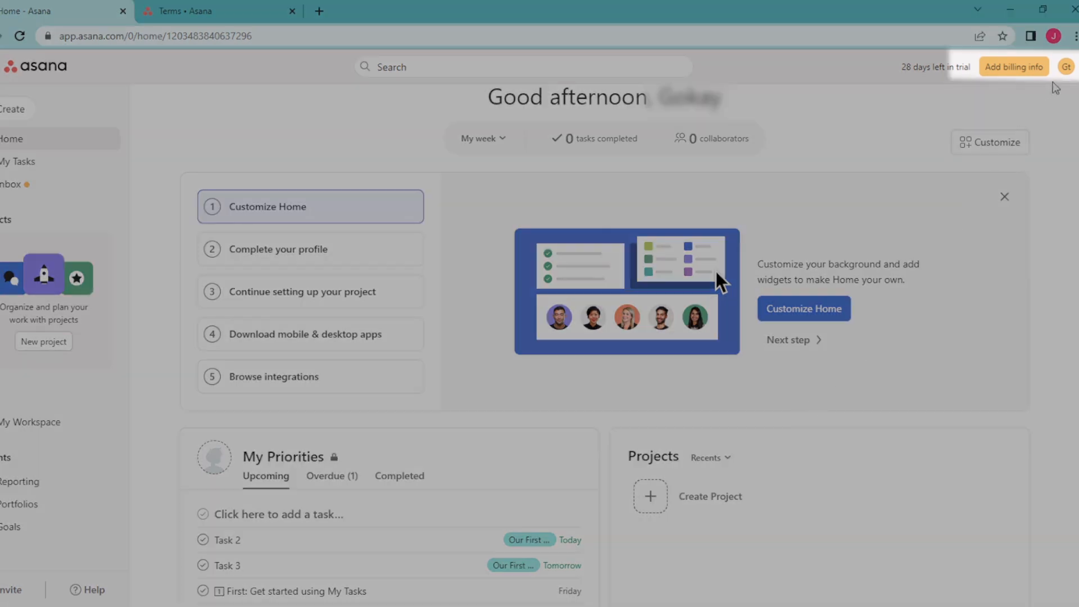
mouse_move(1066, 67)
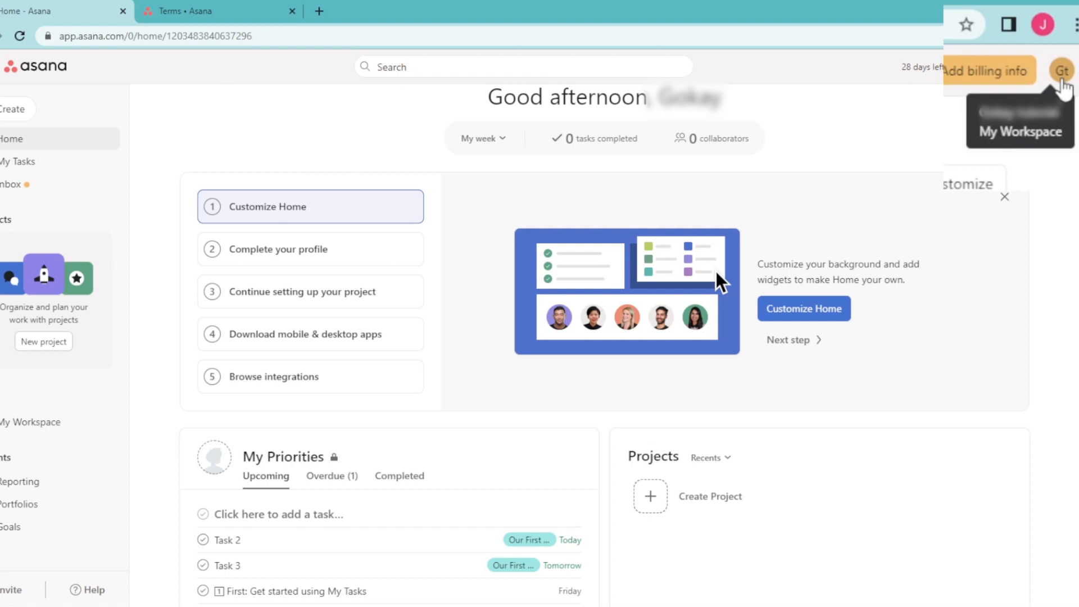
Reach the Display preferences of My Settings from the profile avatar menu.
left_click(1066, 66)
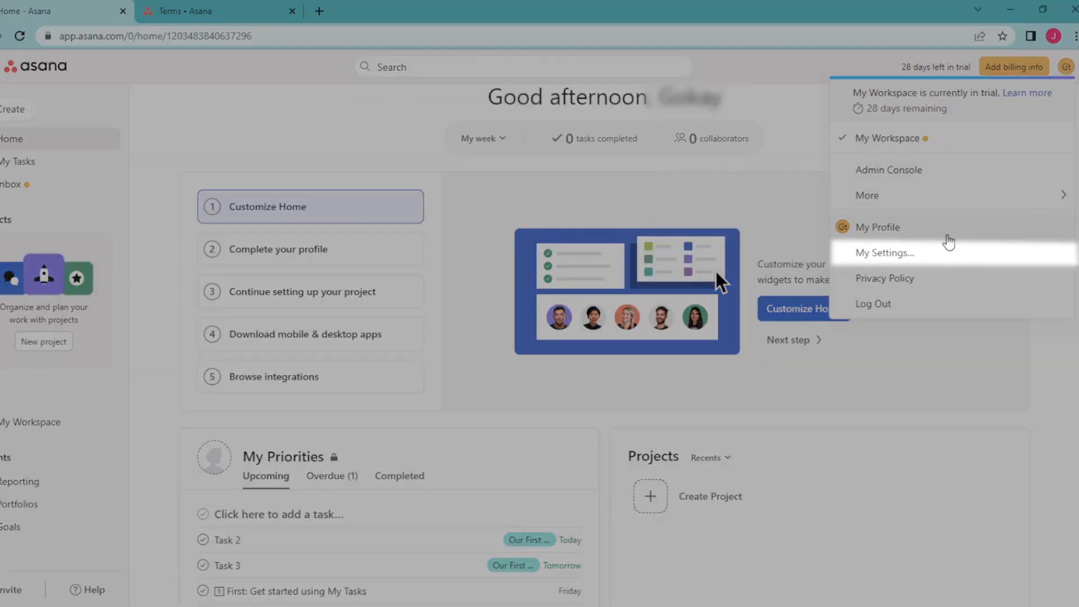
mouse_move(959, 260)
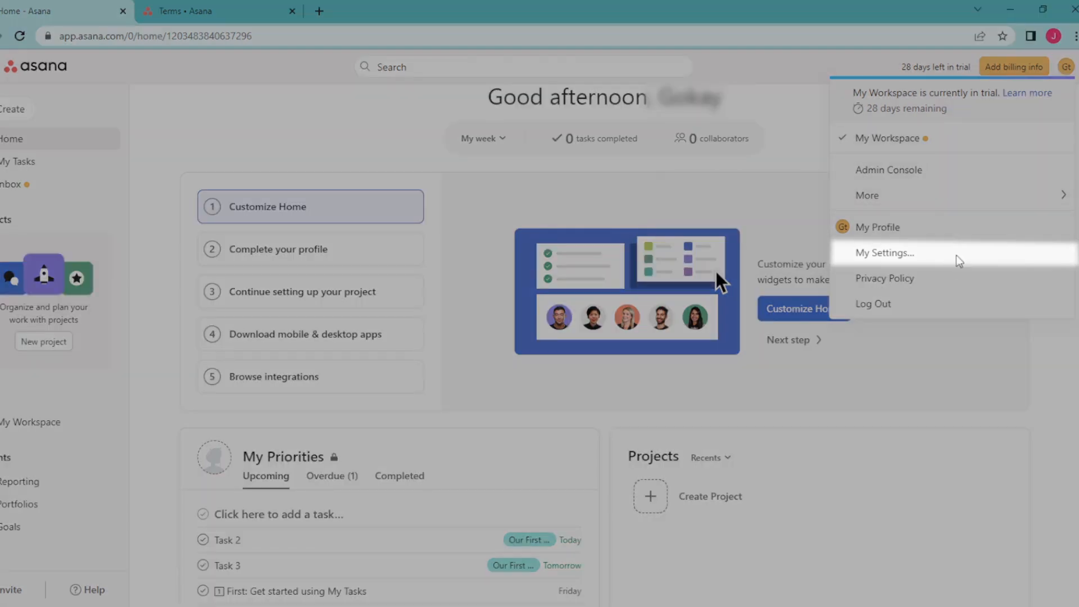
left_click(884, 253)
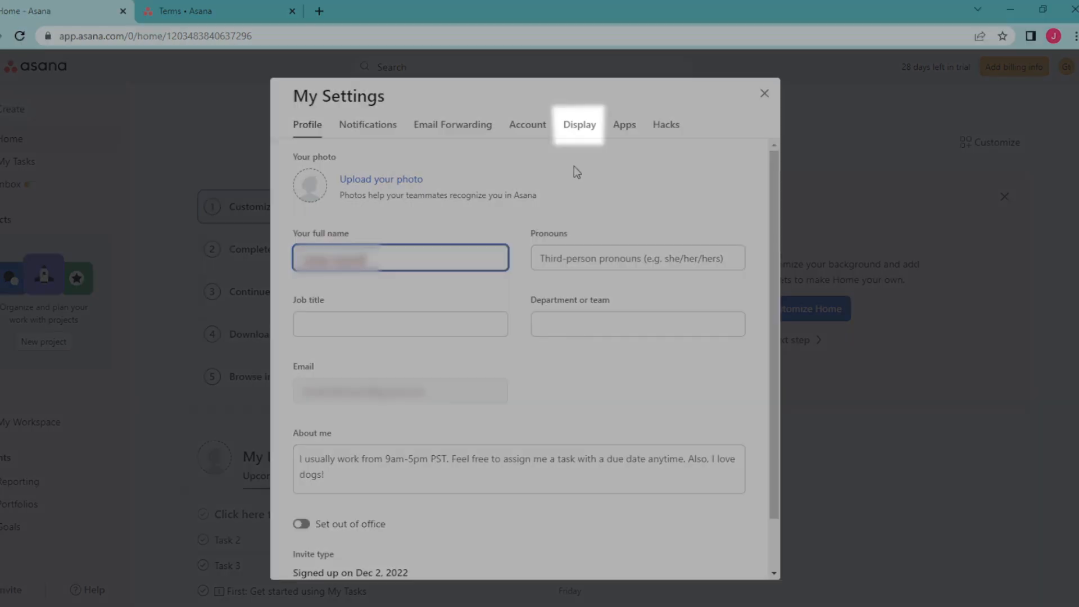
left_click(579, 125)
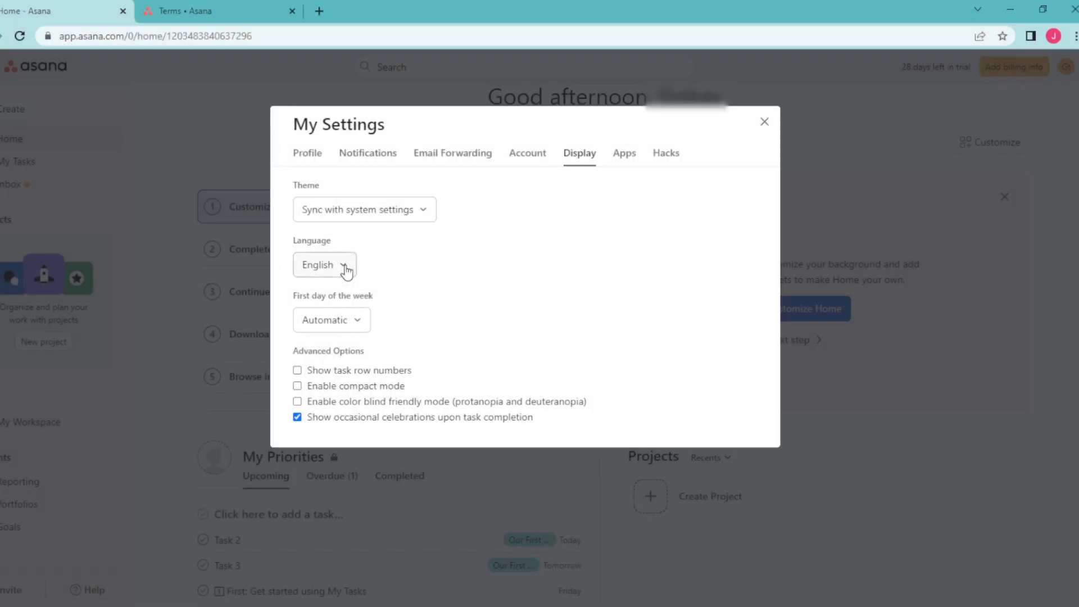
Set the interface language to Italiano and save to reload the Home page in Italian.
left_click(323, 264)
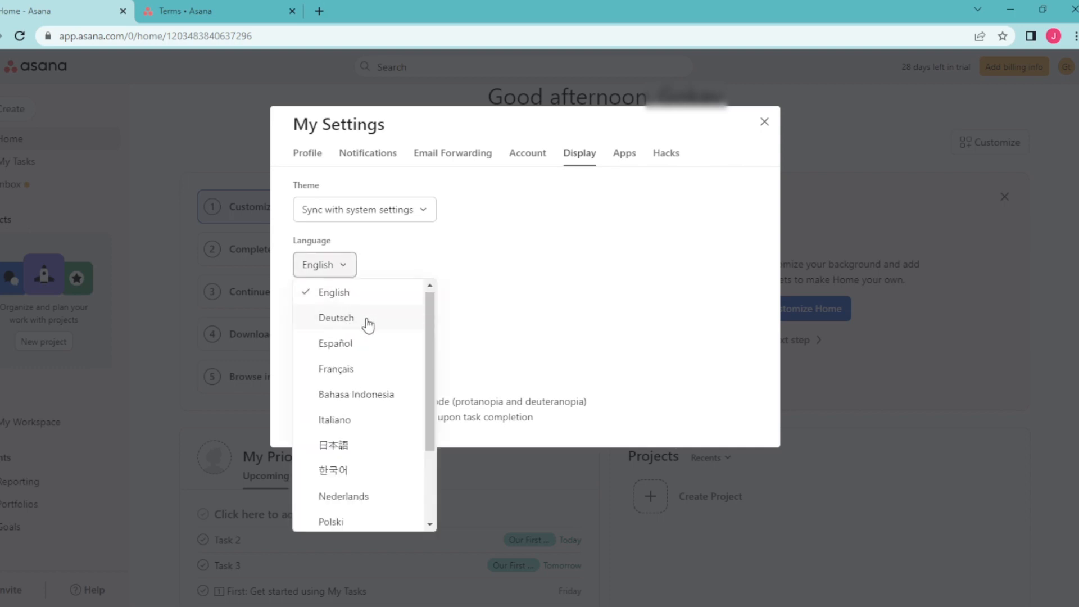
scroll("down", 3)
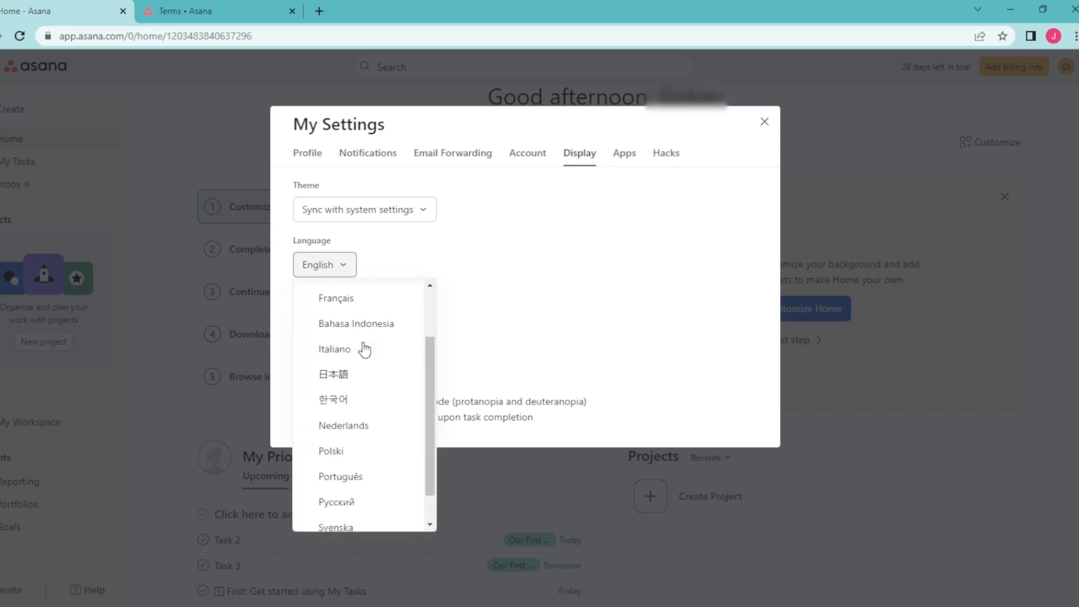
scroll("up", 3)
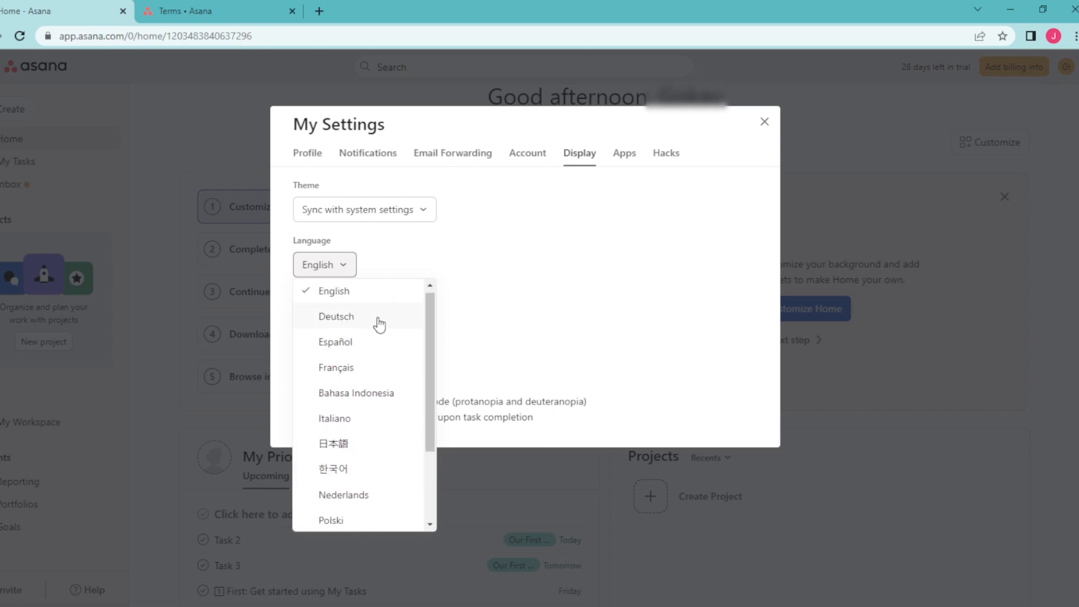
left_click(334, 418)
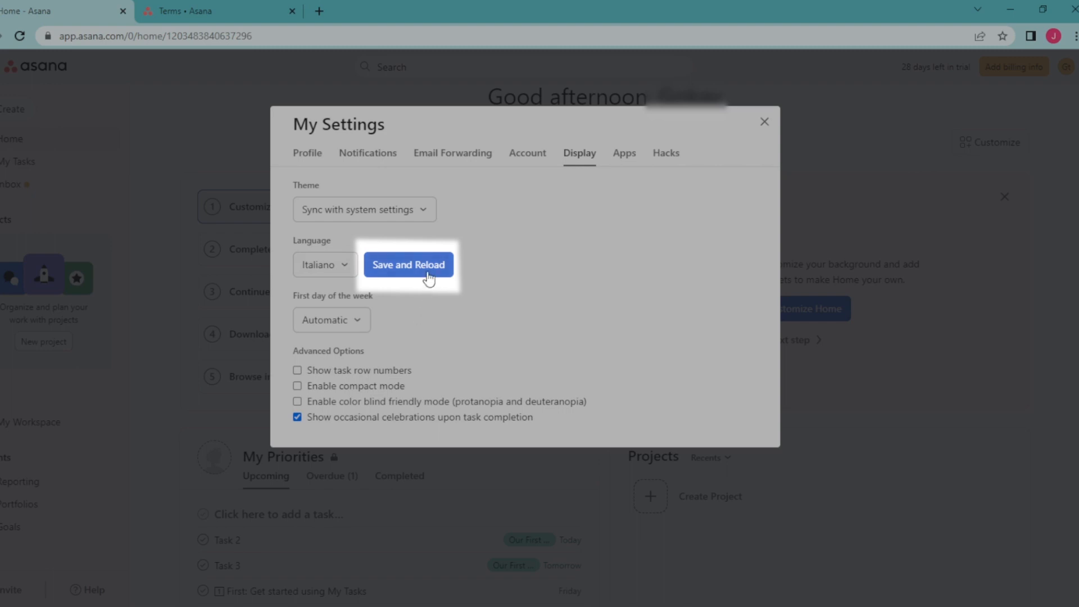
left_click(407, 264)
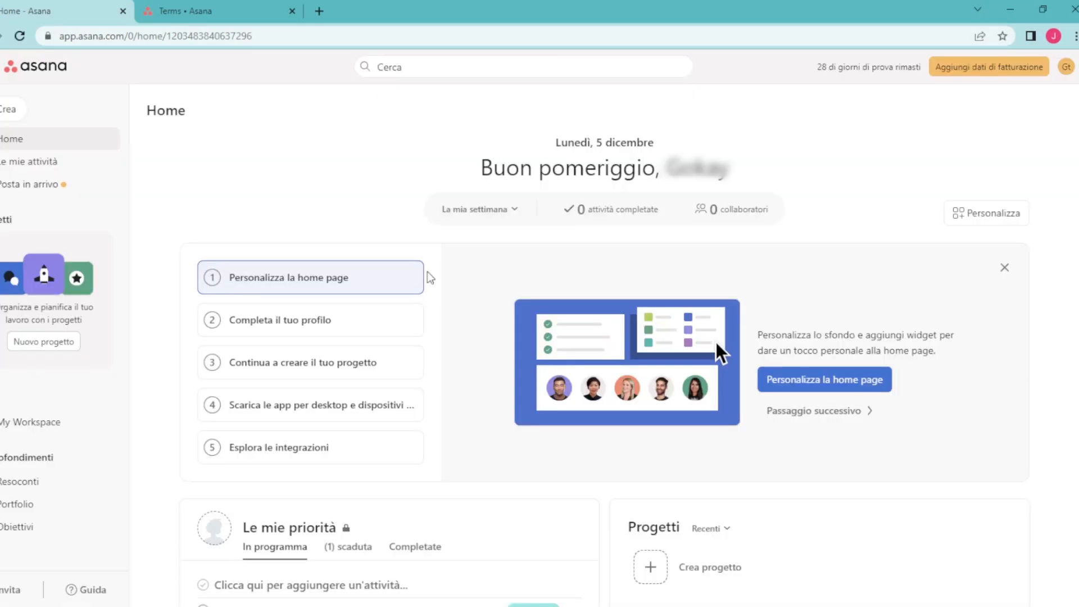